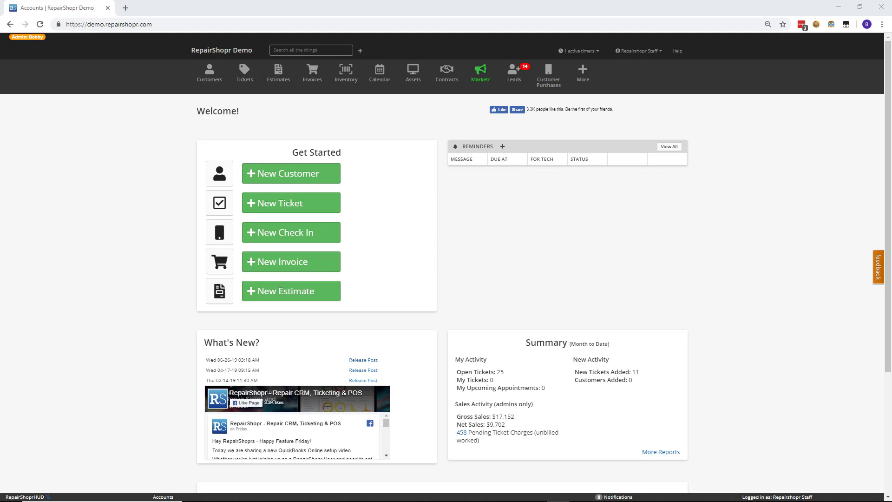
mouse_move(322, 164)
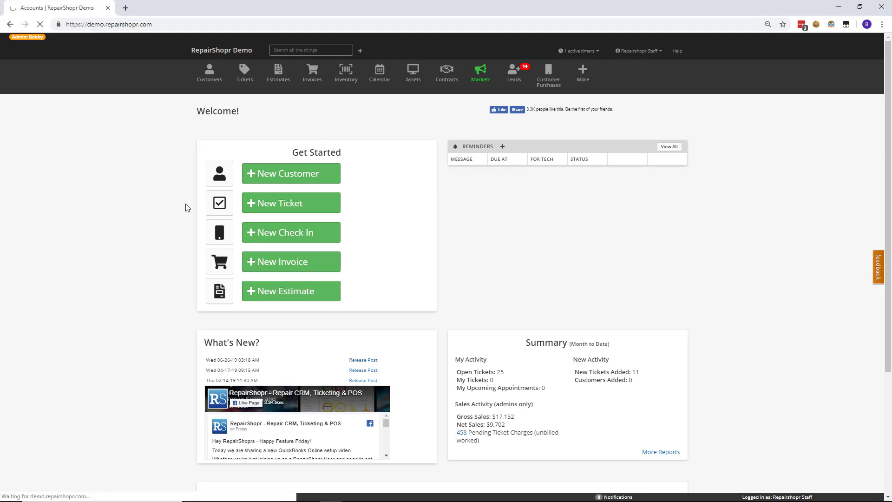
Show all estimates from the Estimates section of the top navigation.
click(278, 74)
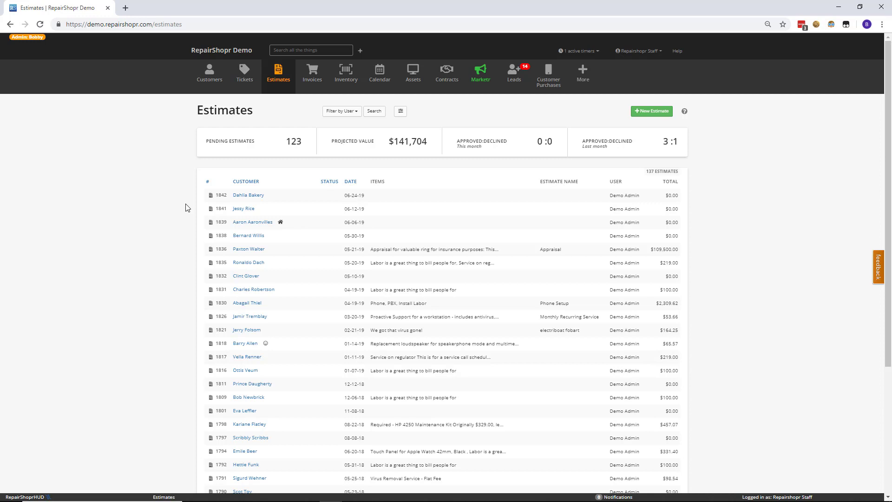
mouse_move(553, 187)
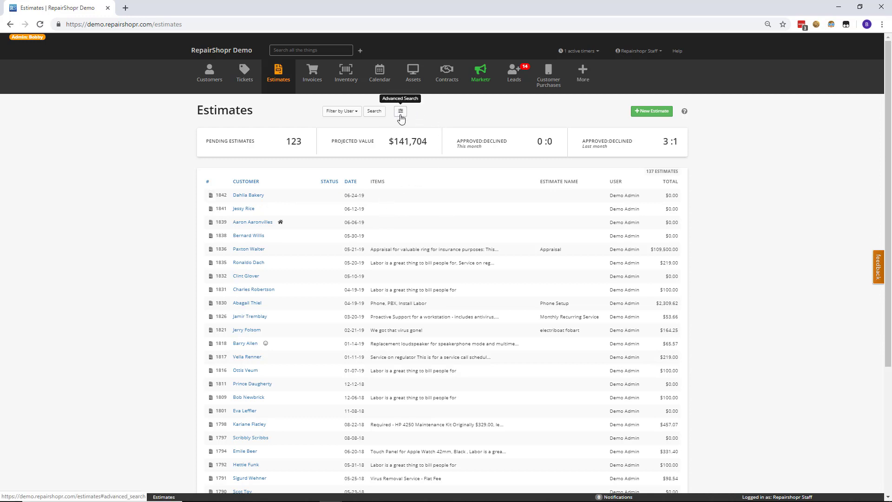
In Advanced Search, keep Fresh and Draft statuses and search customers for 'rona'.
click(400, 111)
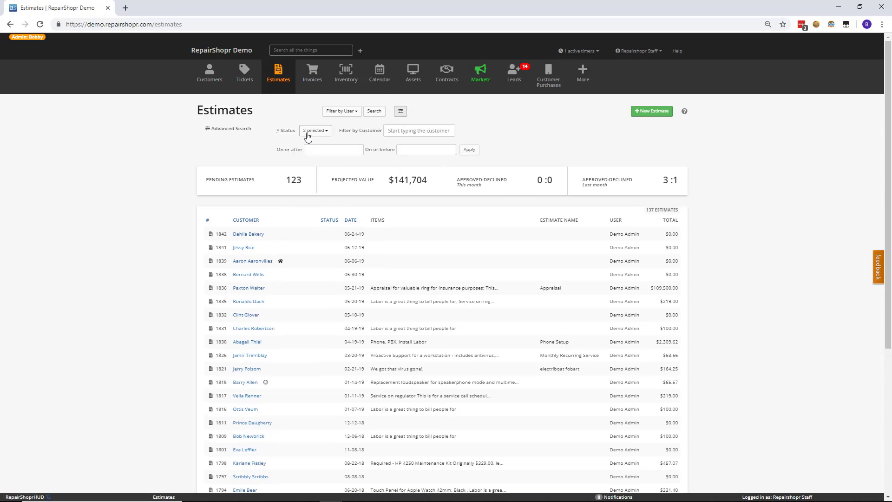
mouse_move(301, 154)
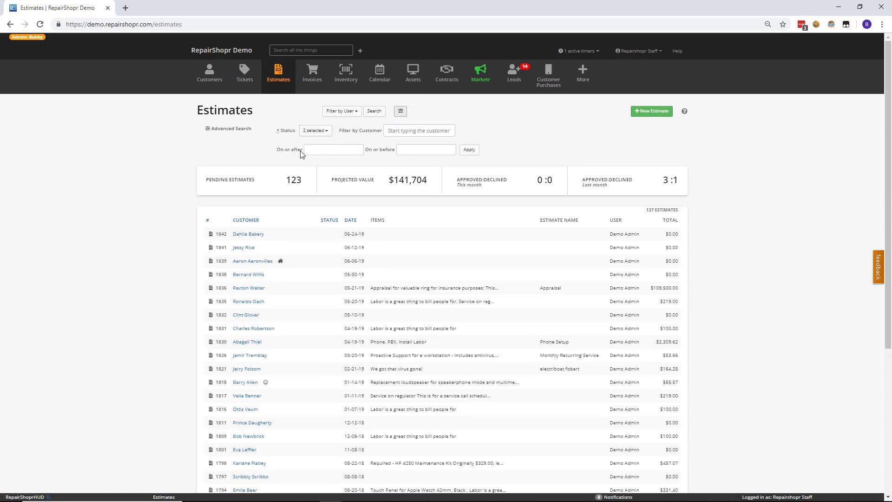
click(314, 130)
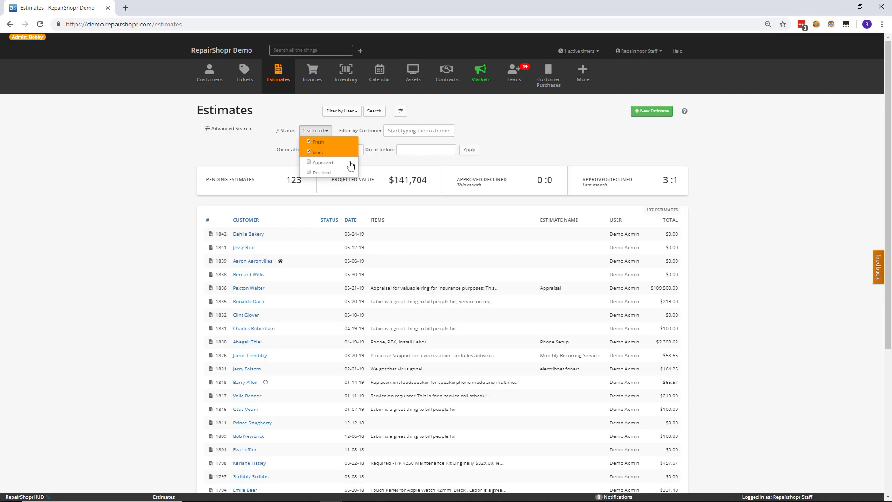
click(419, 130)
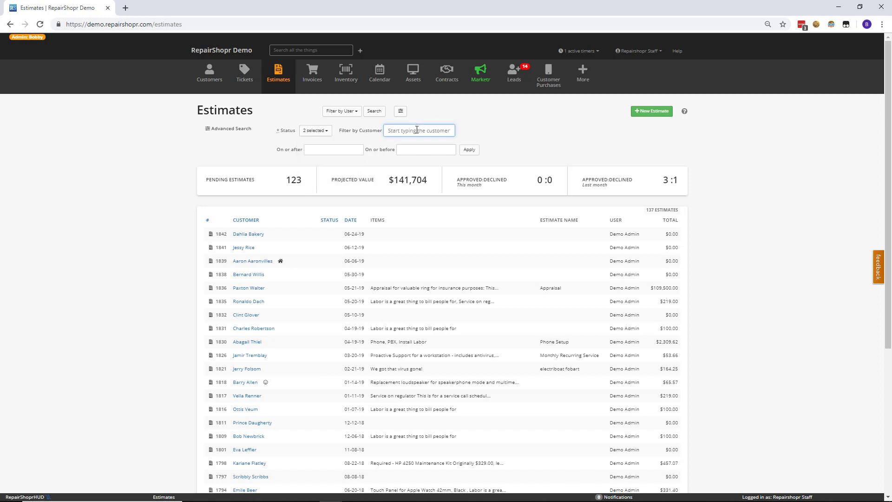
text(rona)
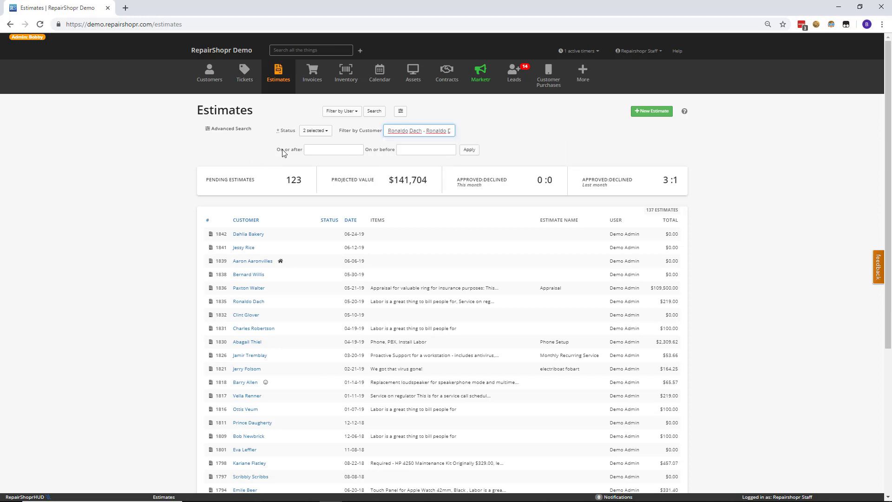
click(334, 149)
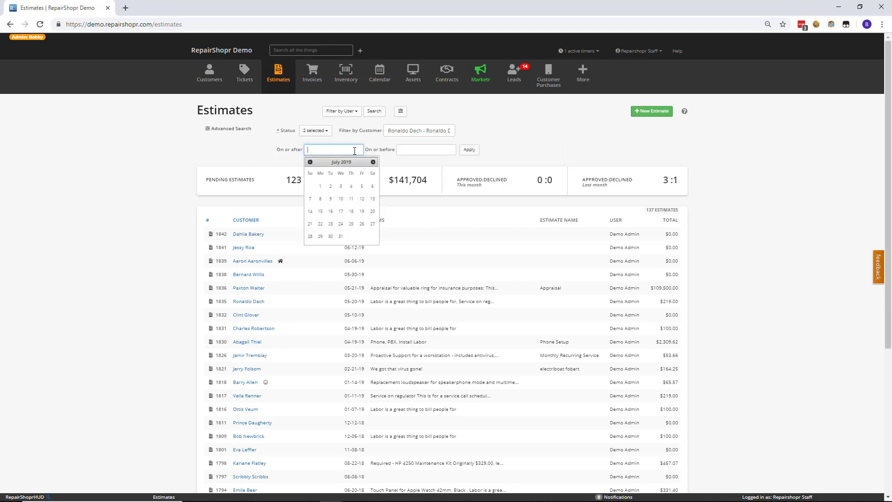
click(425, 149)
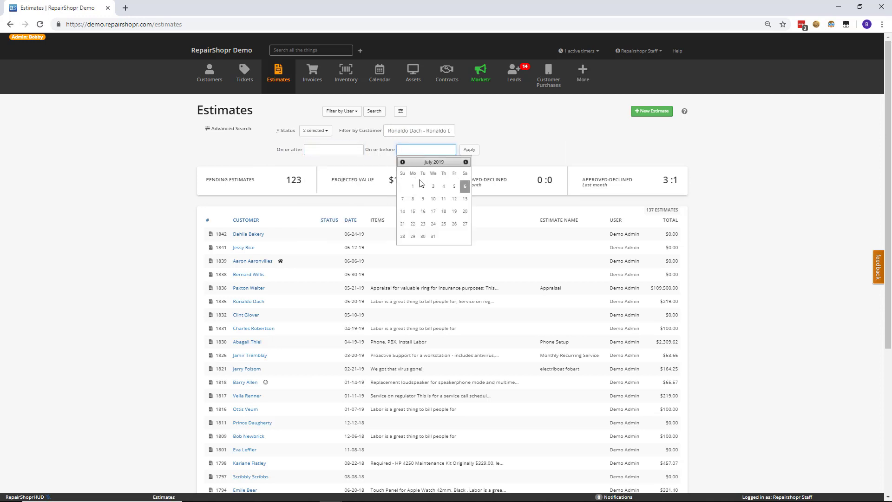
click(469, 149)
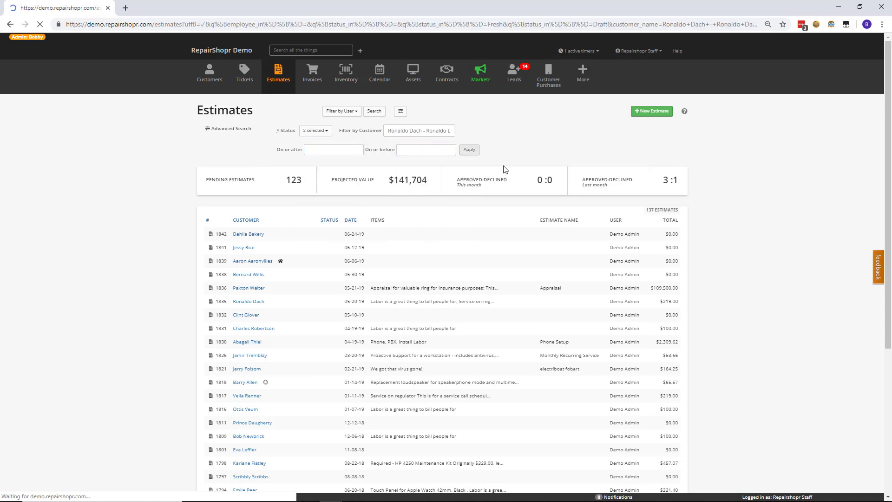
click(468, 149)
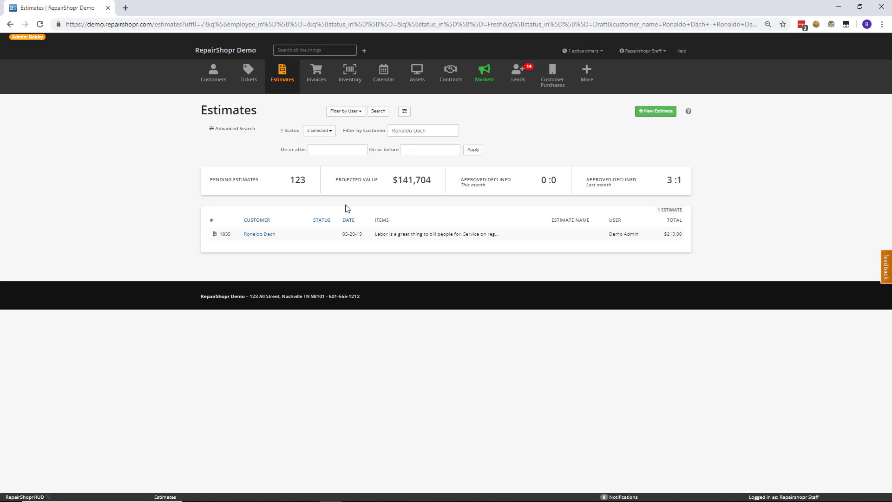
mouse_move(382, 192)
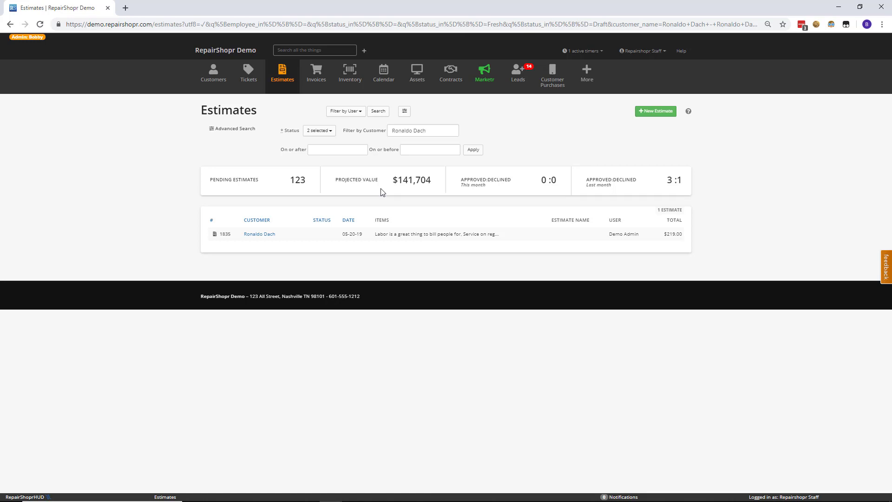
mouse_move(385, 180)
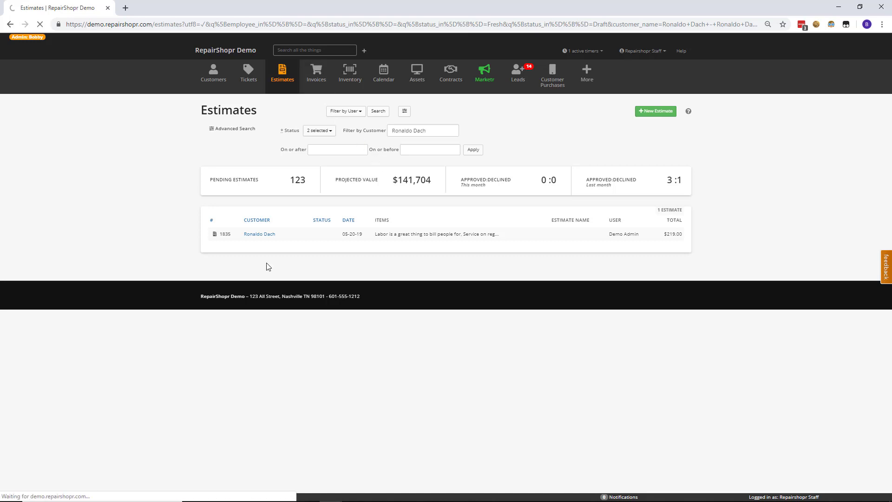
Show All Invoices sorted ascending by the Customer column.
click(311, 74)
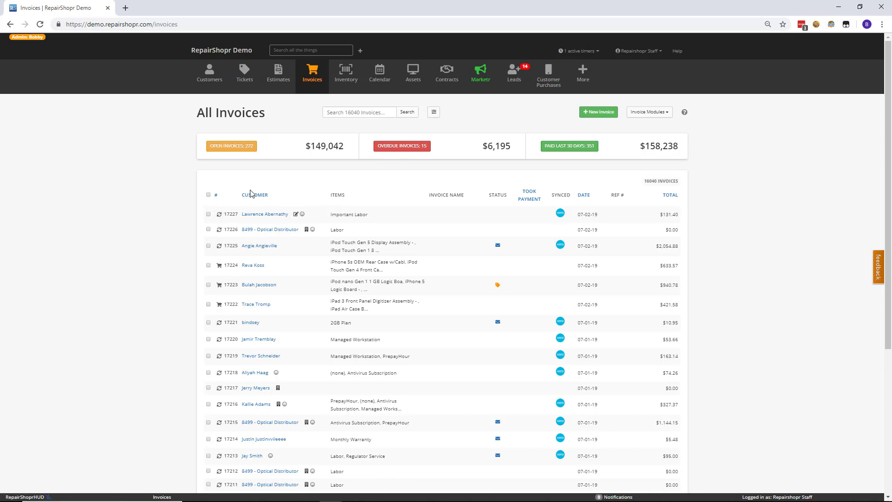
mouse_move(255, 195)
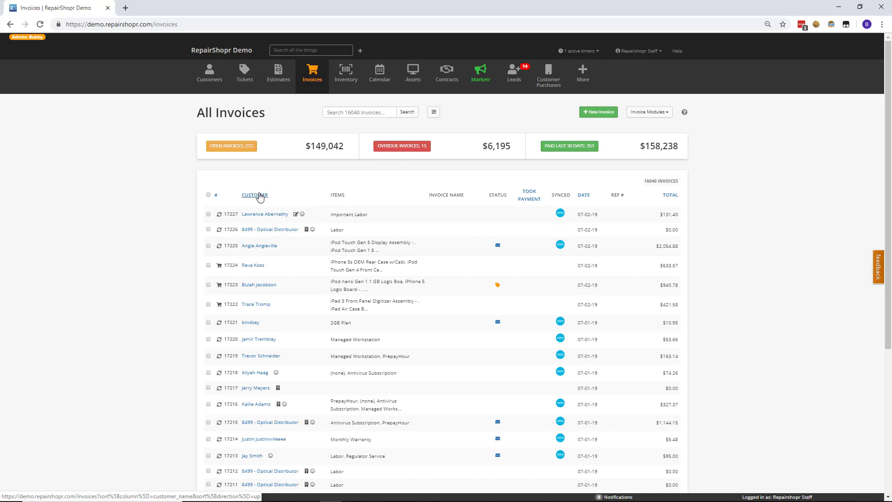
click(254, 195)
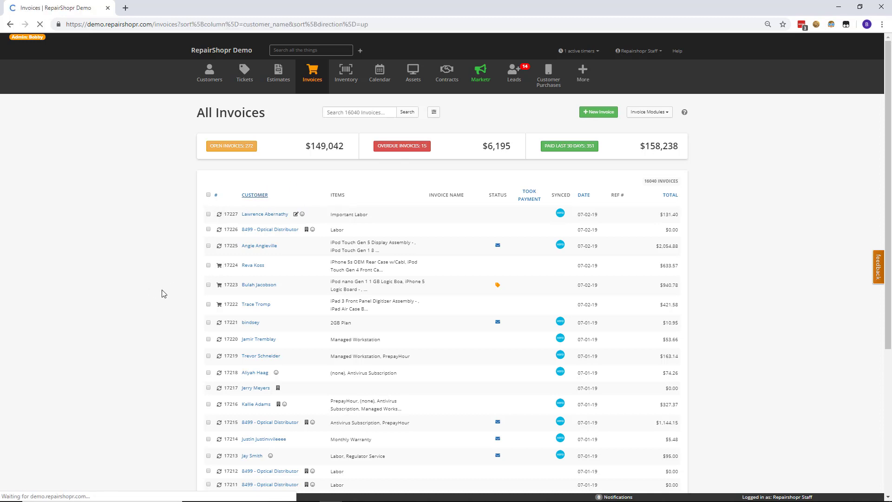
click(254, 194)
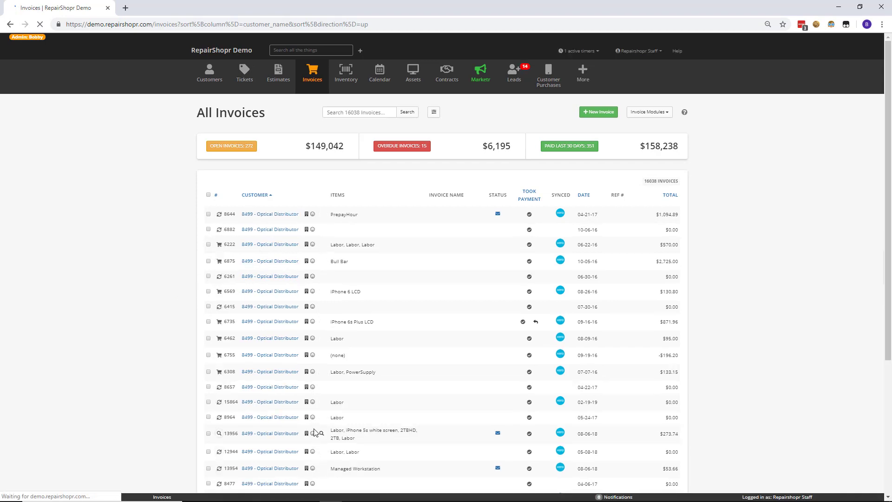
mouse_move(283, 220)
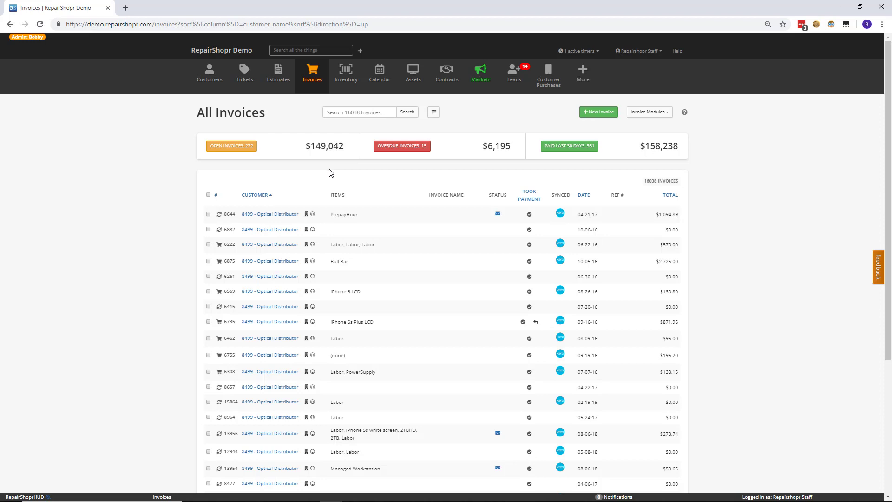
mouse_move(324, 187)
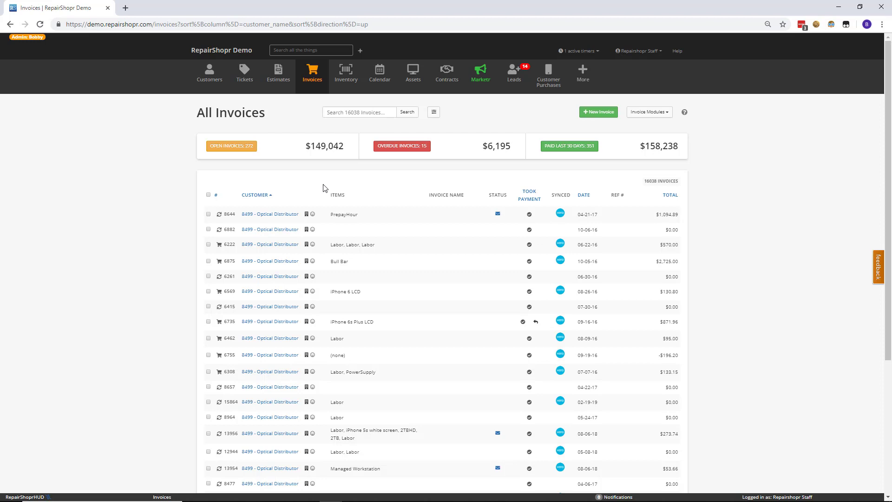
mouse_move(264, 188)
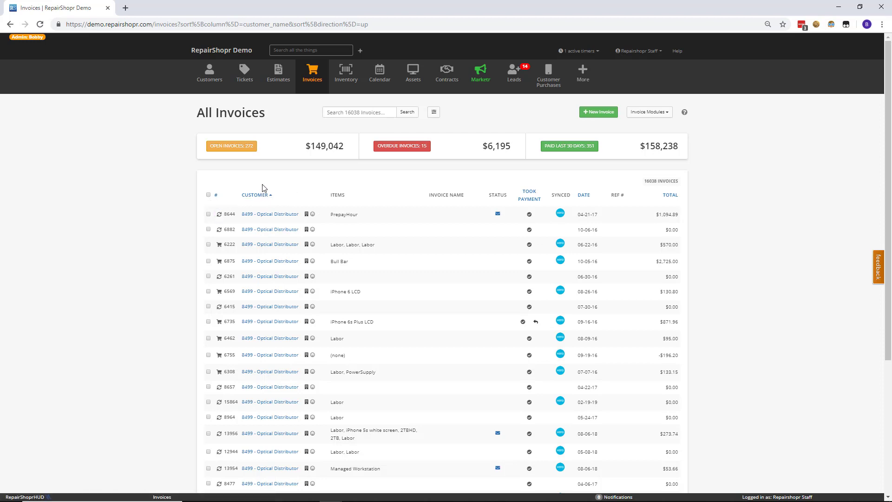
mouse_move(370, 189)
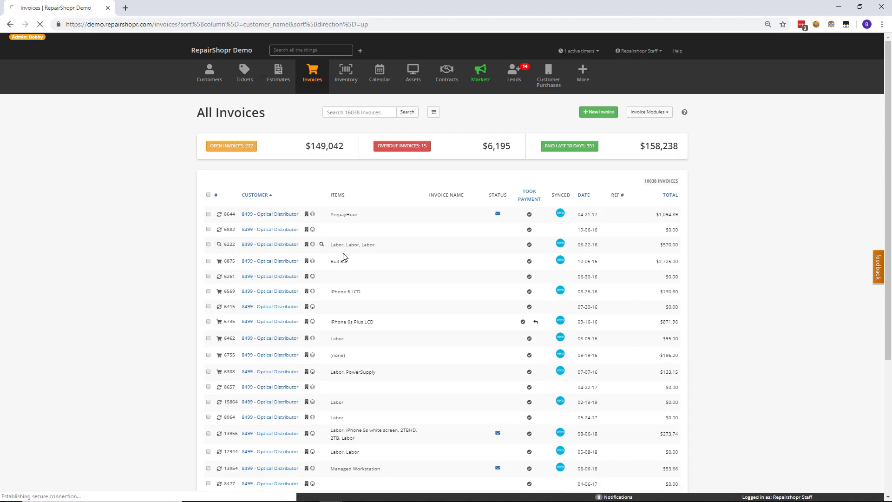
Switch to Estimates and back to Invoices to reload the unsorted invoice list.
click(278, 73)
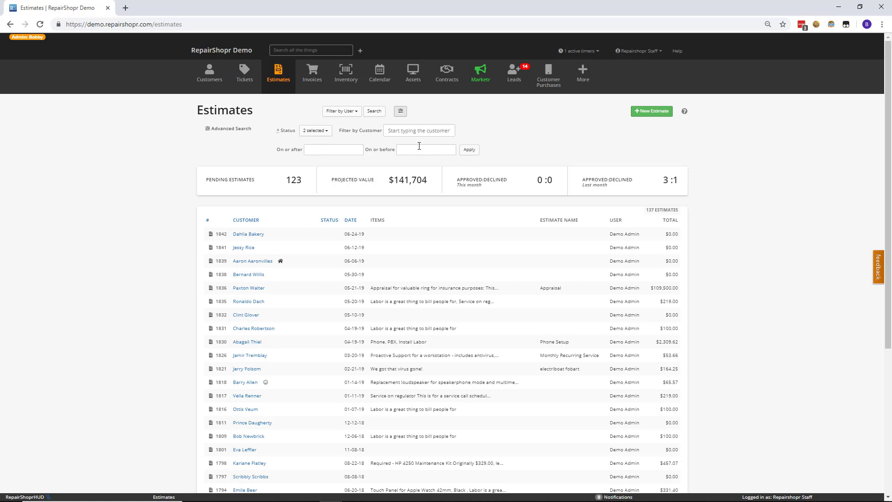
mouse_move(581, 164)
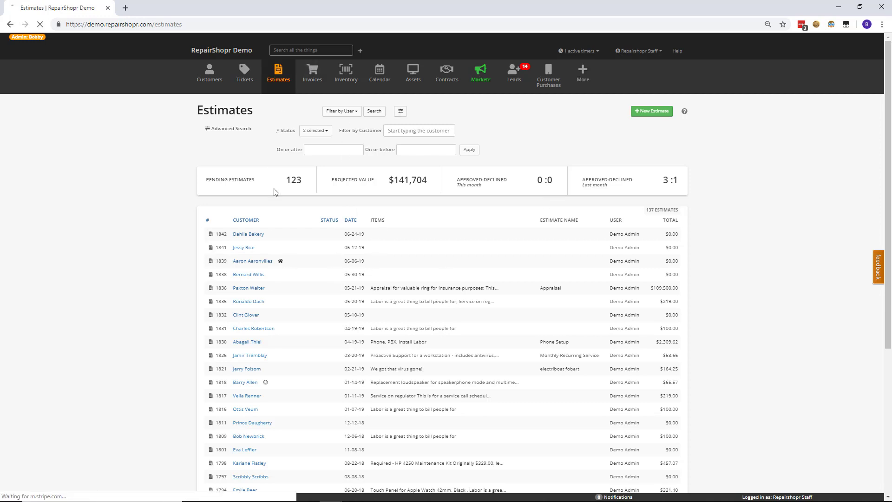
click(316, 73)
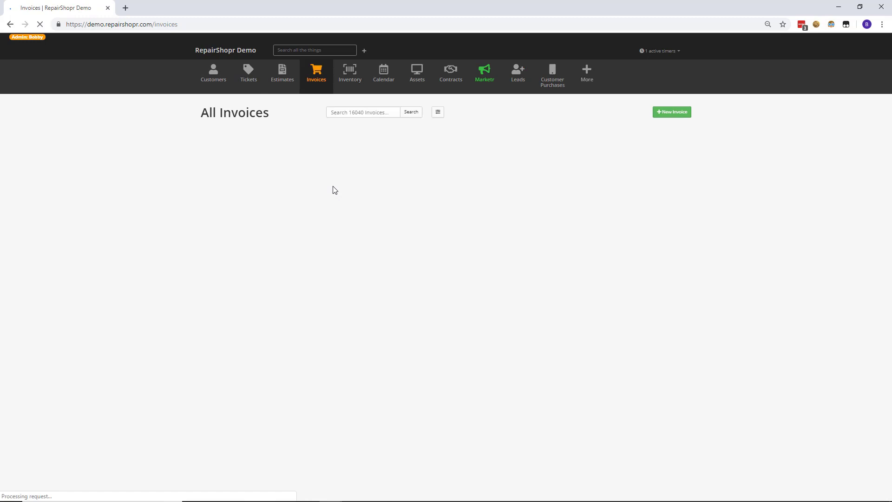